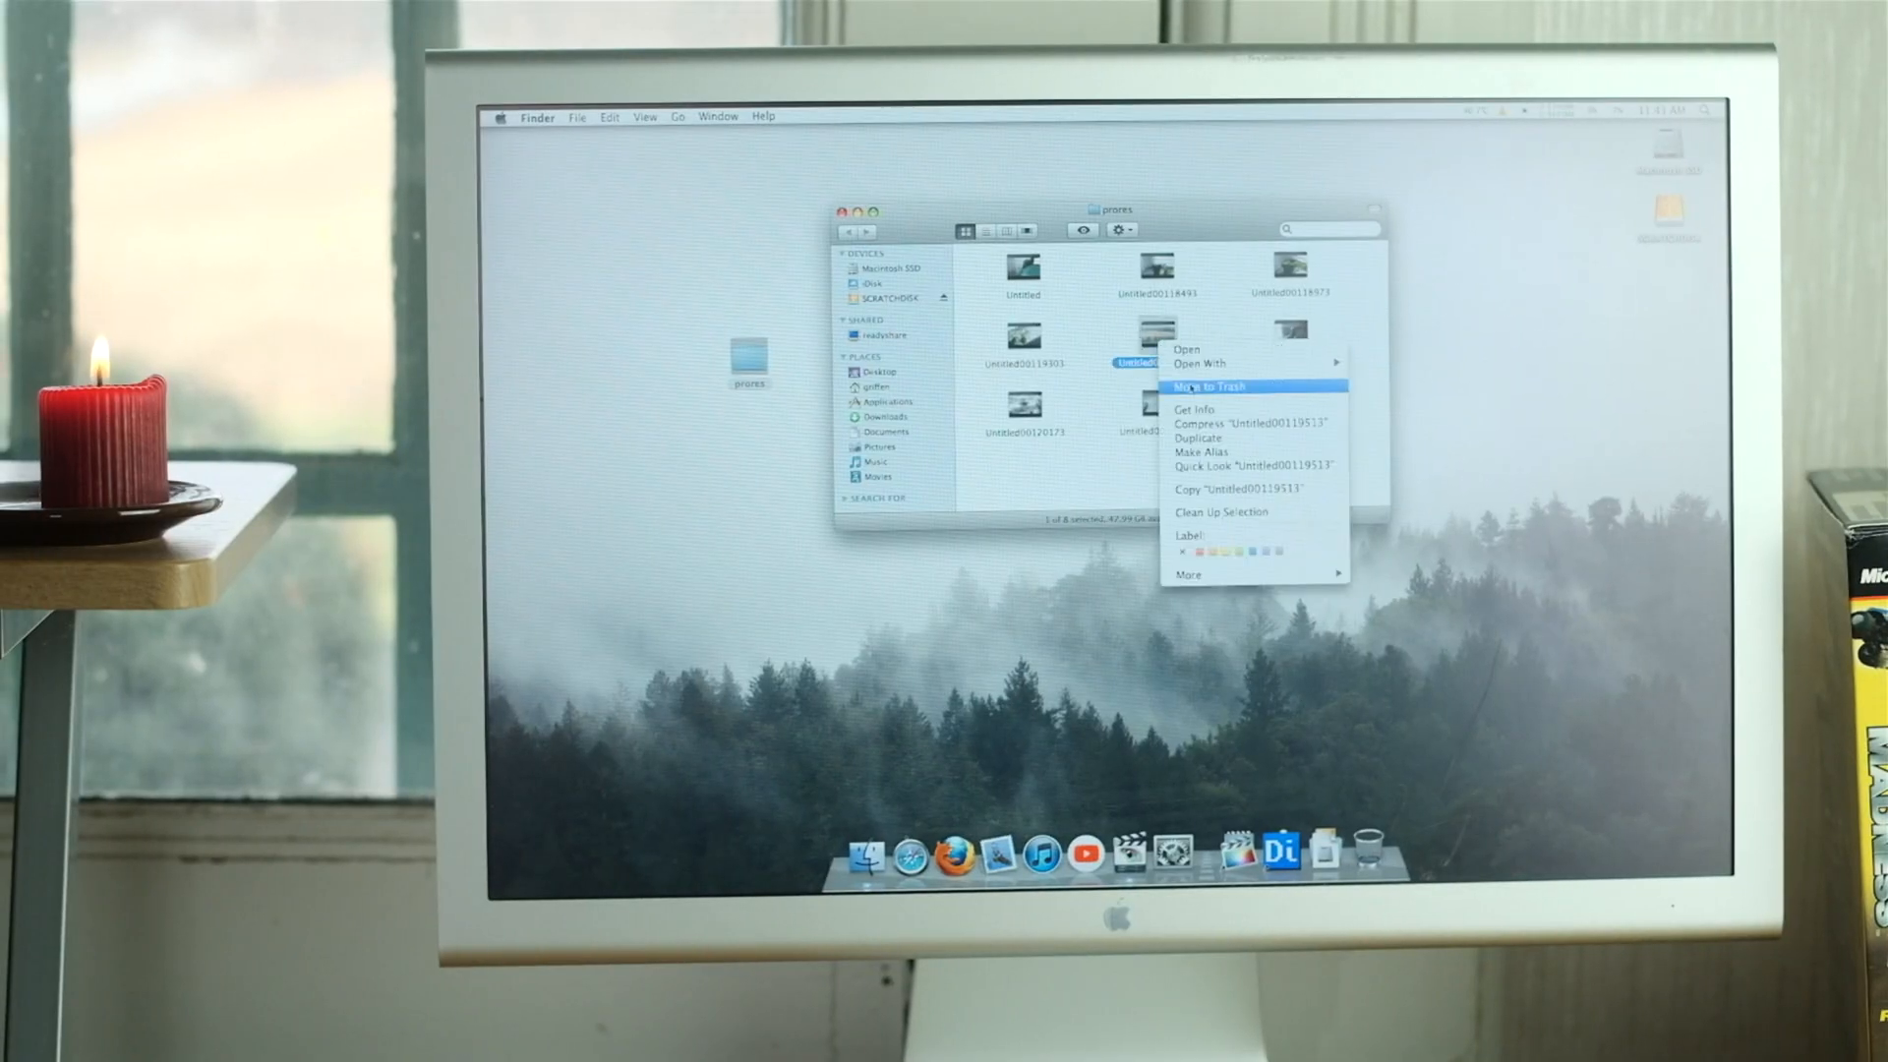
Trash the Untitled00119513 clip from the prores Finder window via its context menu.
click(1193, 408)
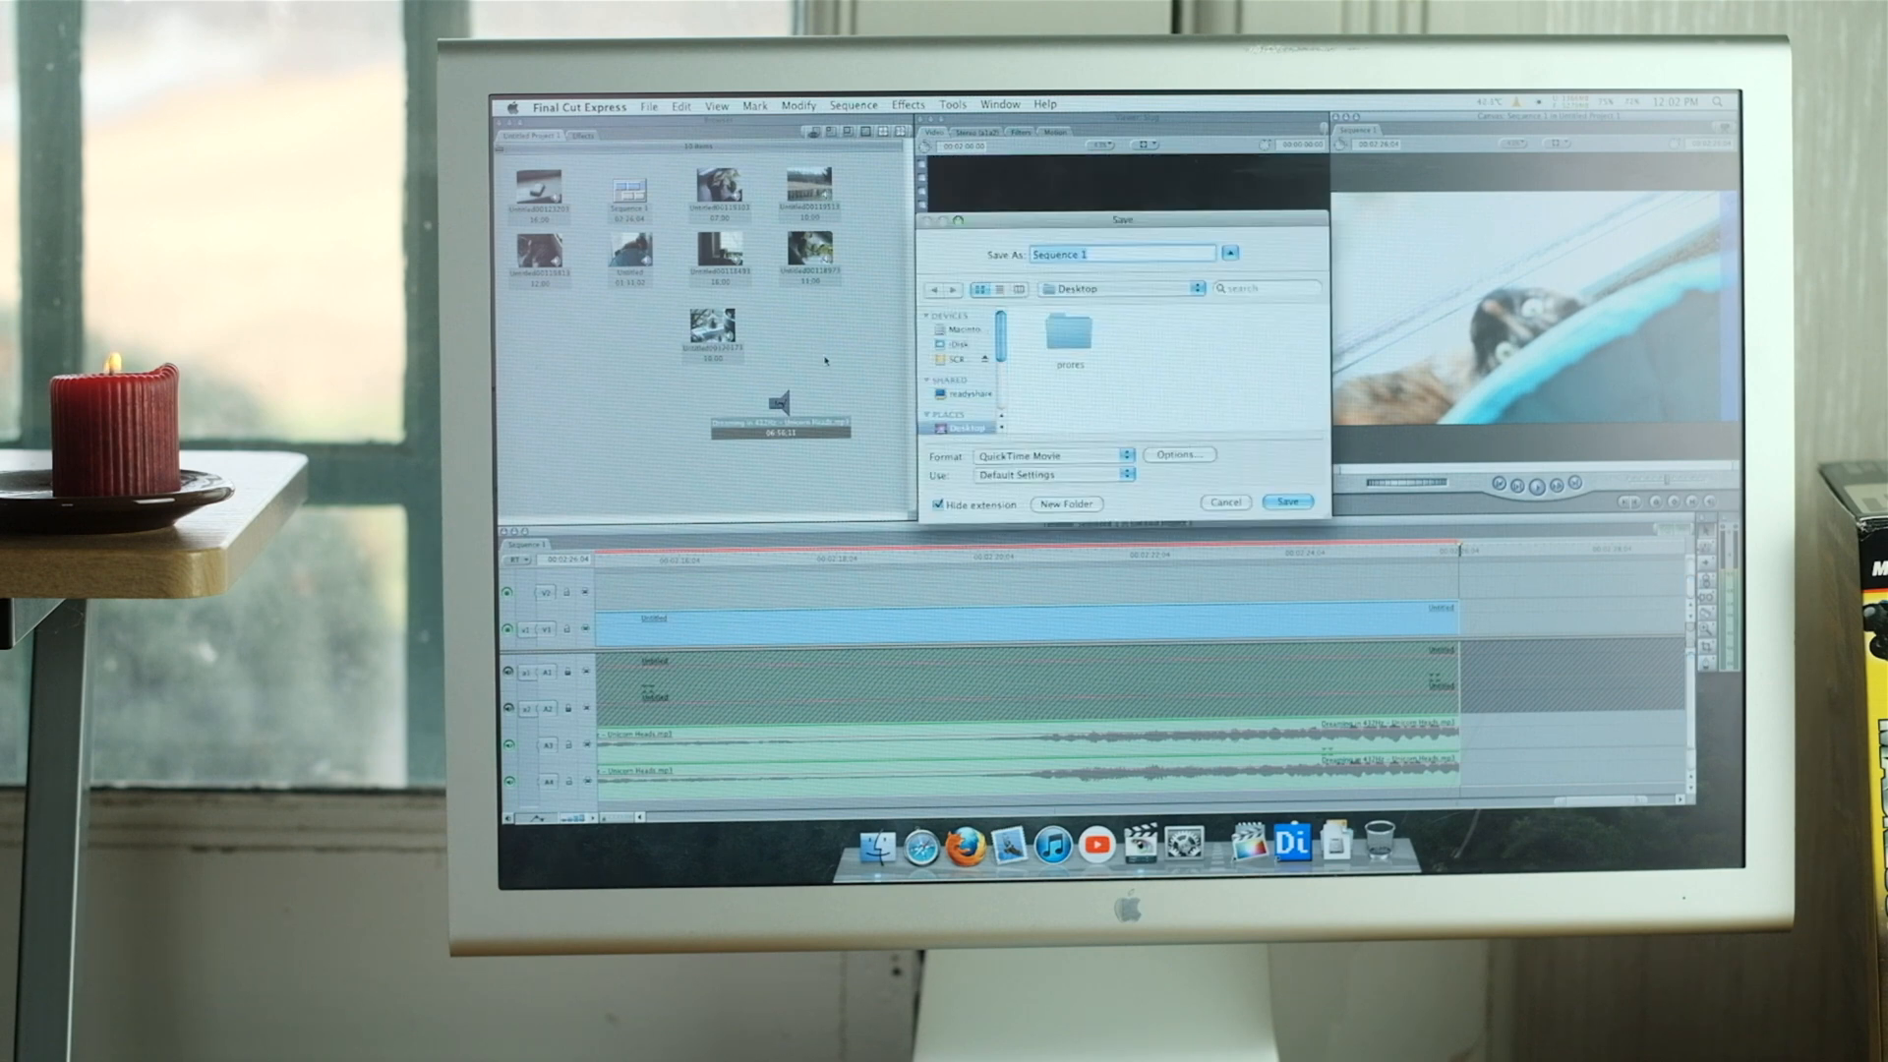
Set the H.264 export to 29.97 fps with the data rate restricted to 40000 kbits/sec.
click(1178, 454)
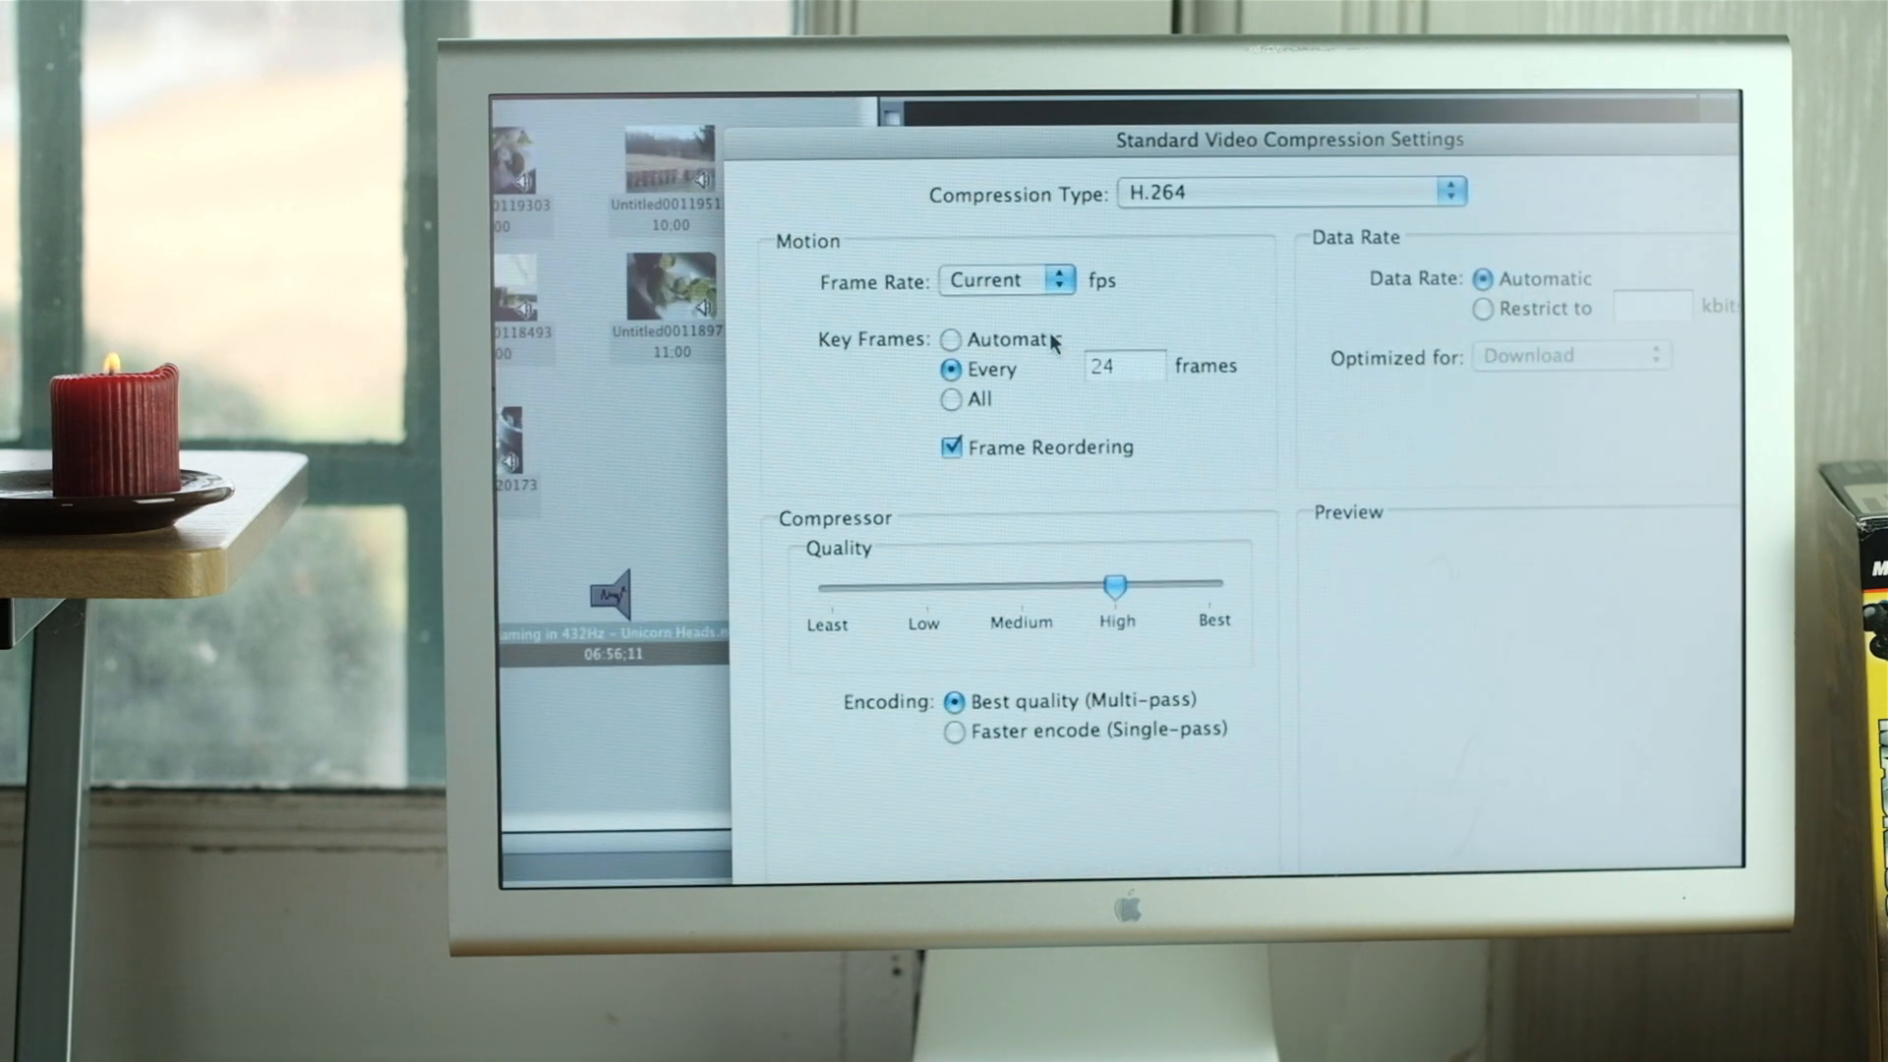
click(1005, 281)
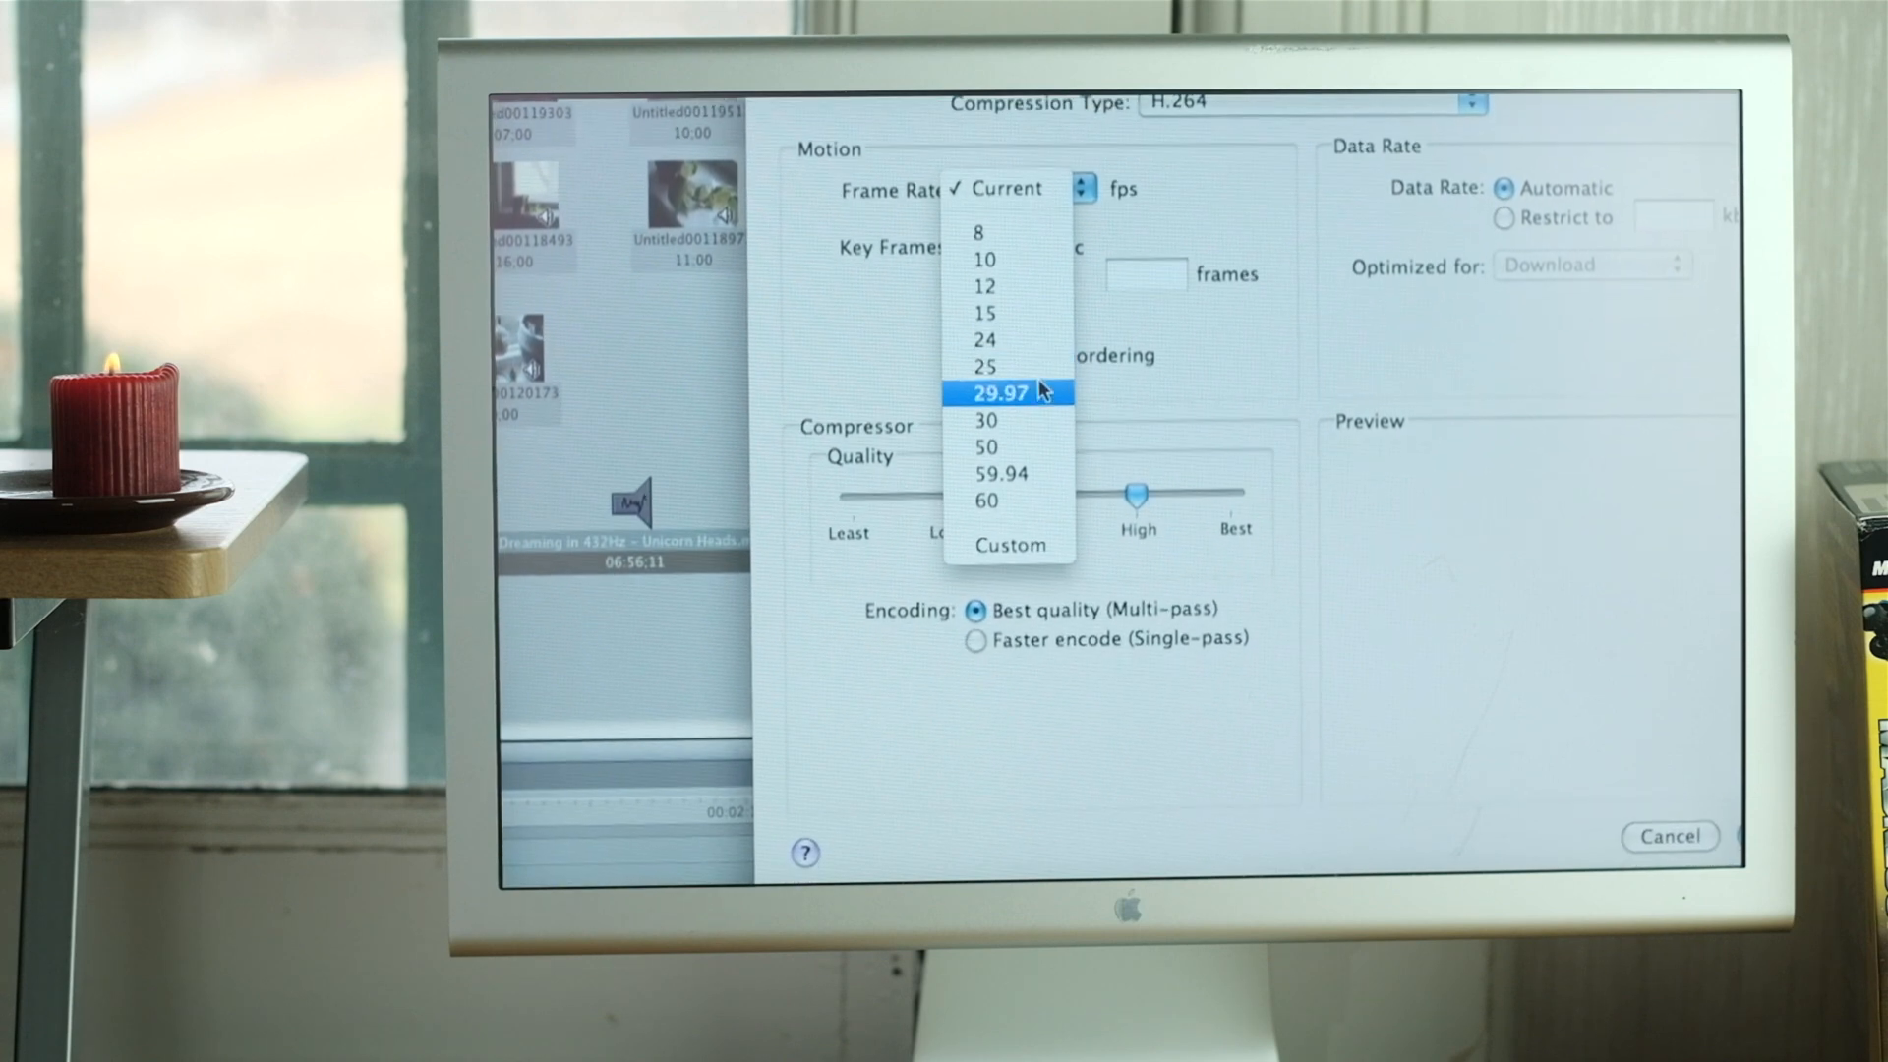
click(997, 392)
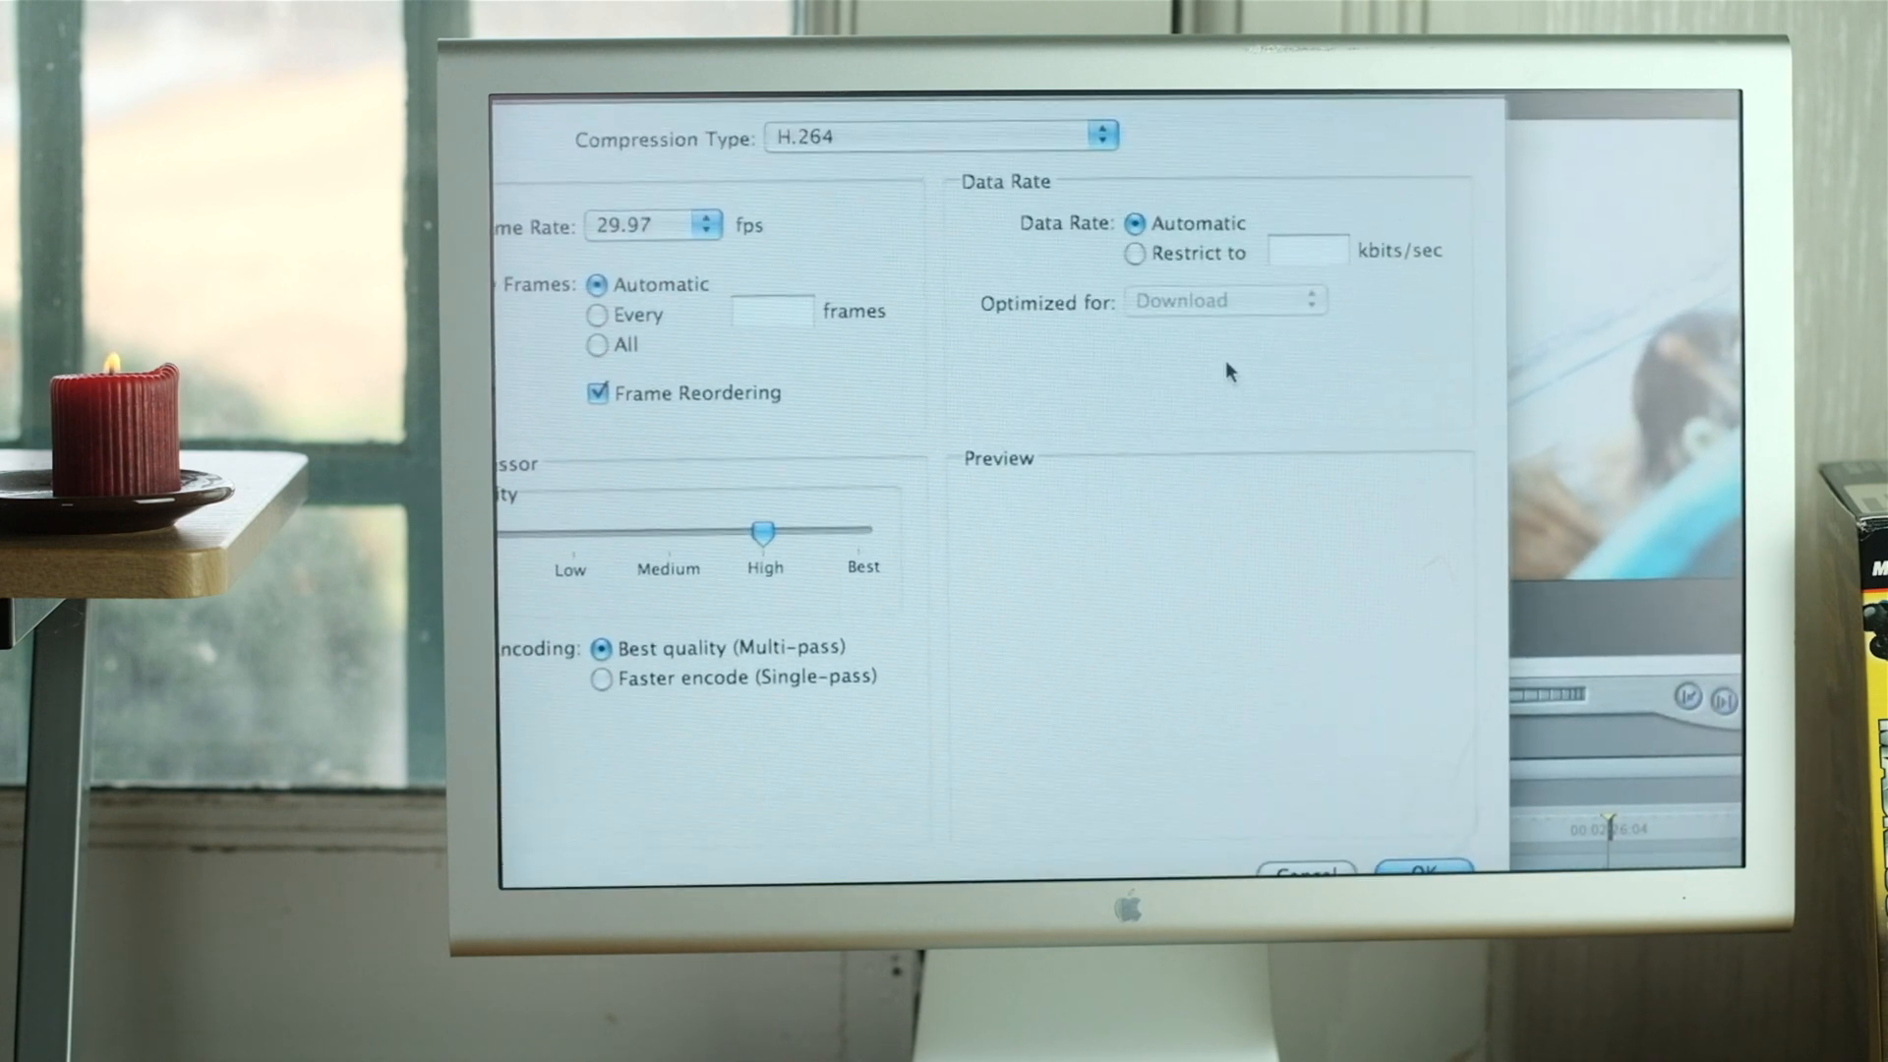
click(1136, 327)
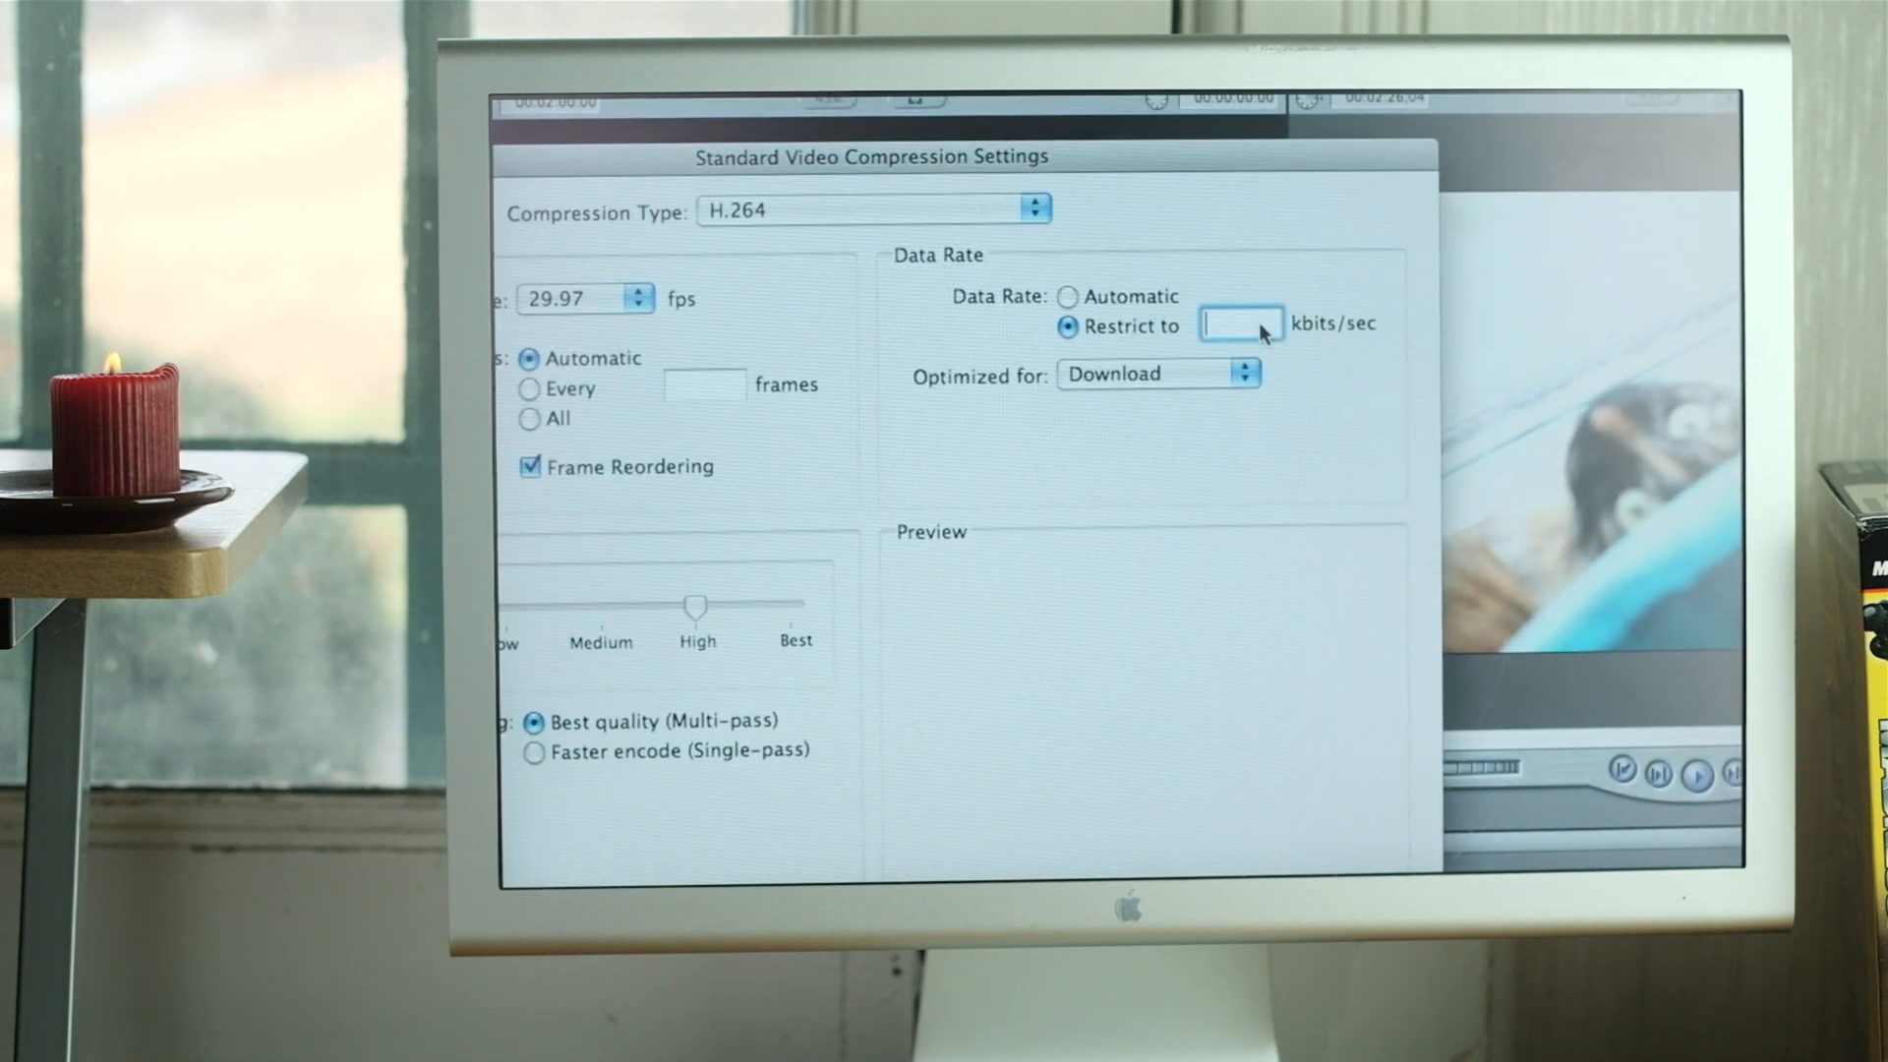
text(40)
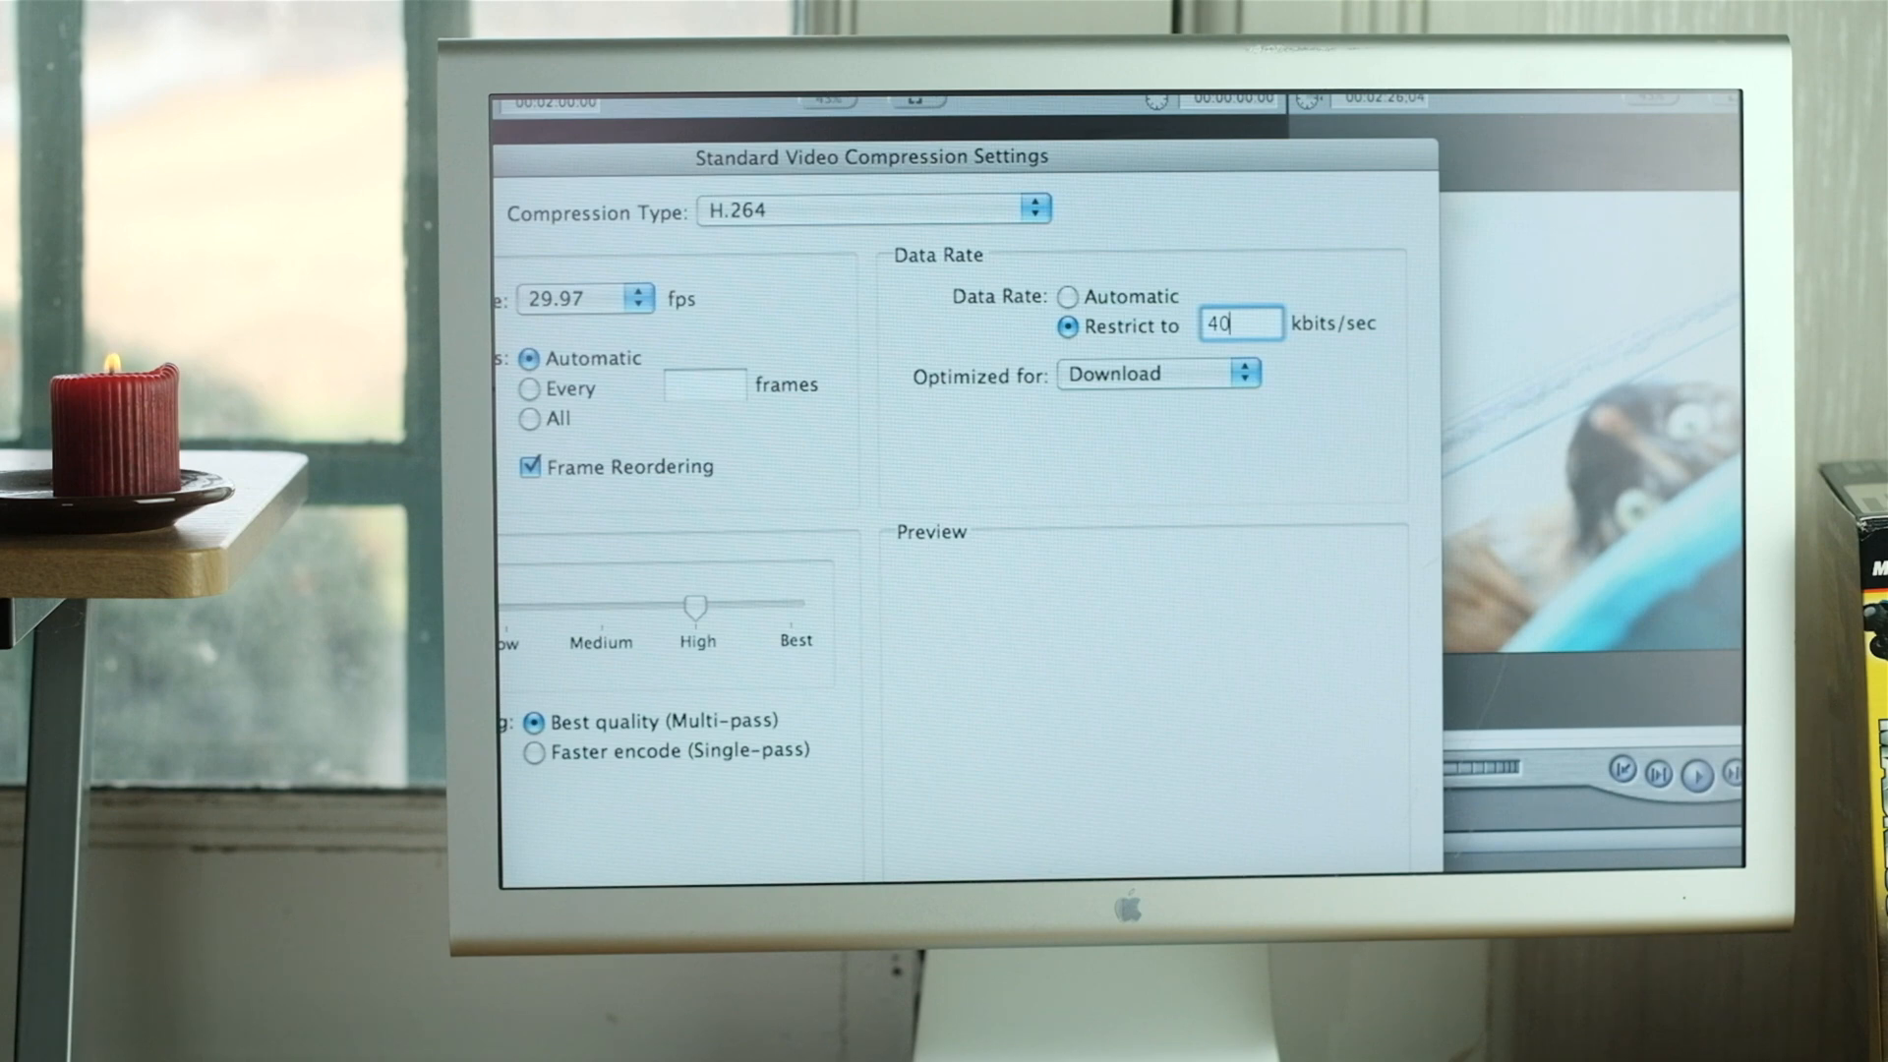
text(000)
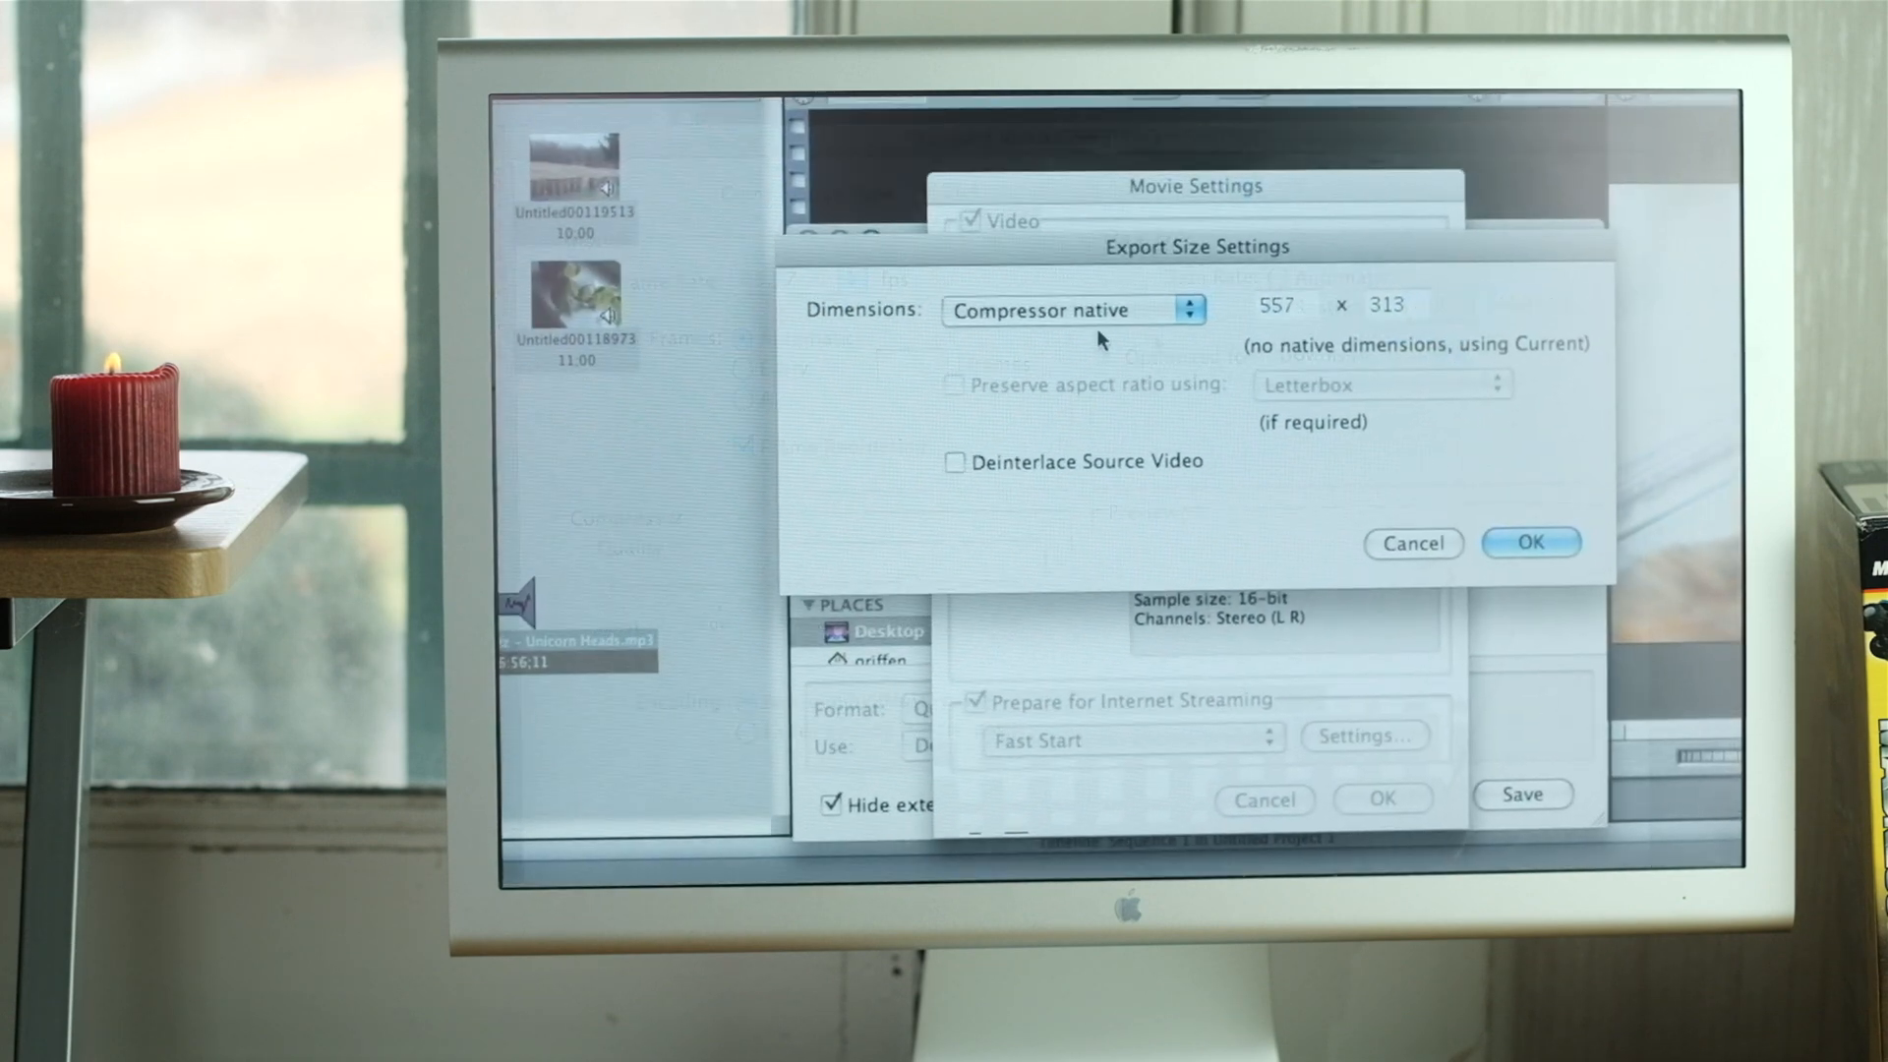
Choose HD 1920×1080 16:9 dimensions and start exporting 'test render.mov'.
click(1066, 310)
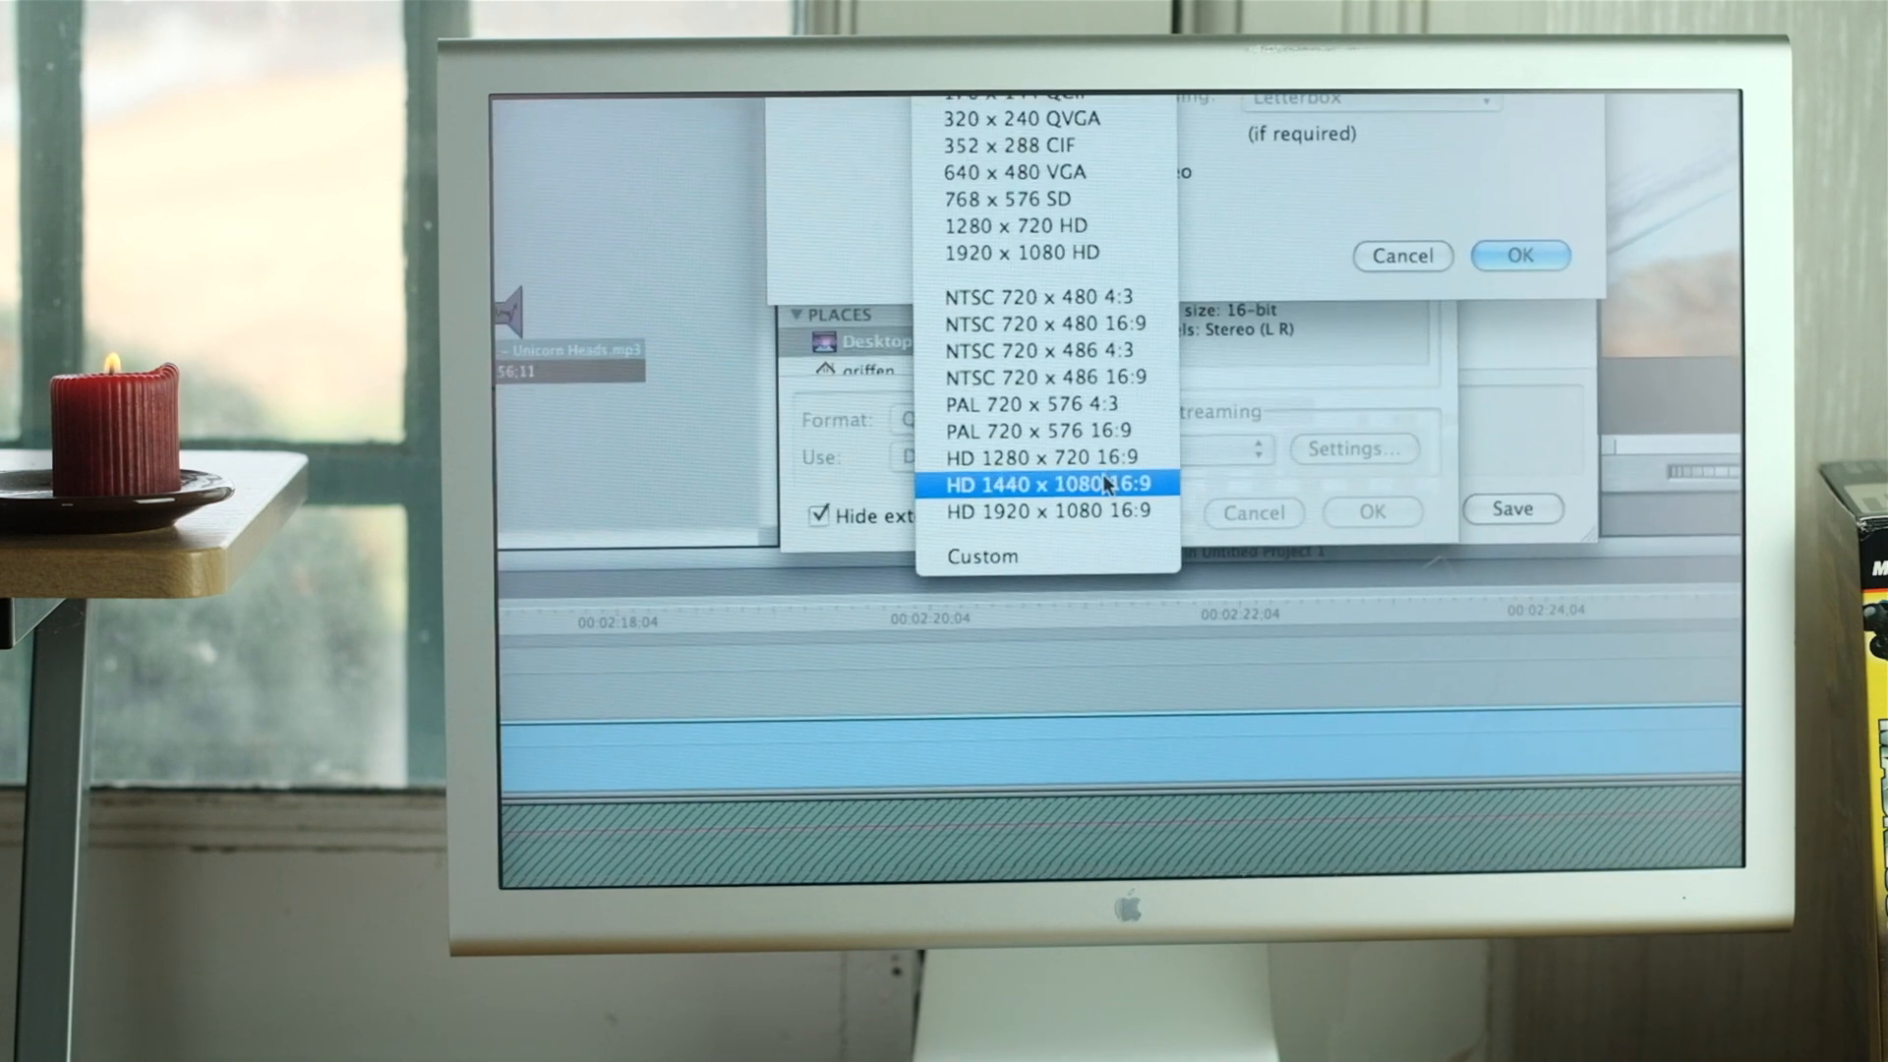
click(1047, 509)
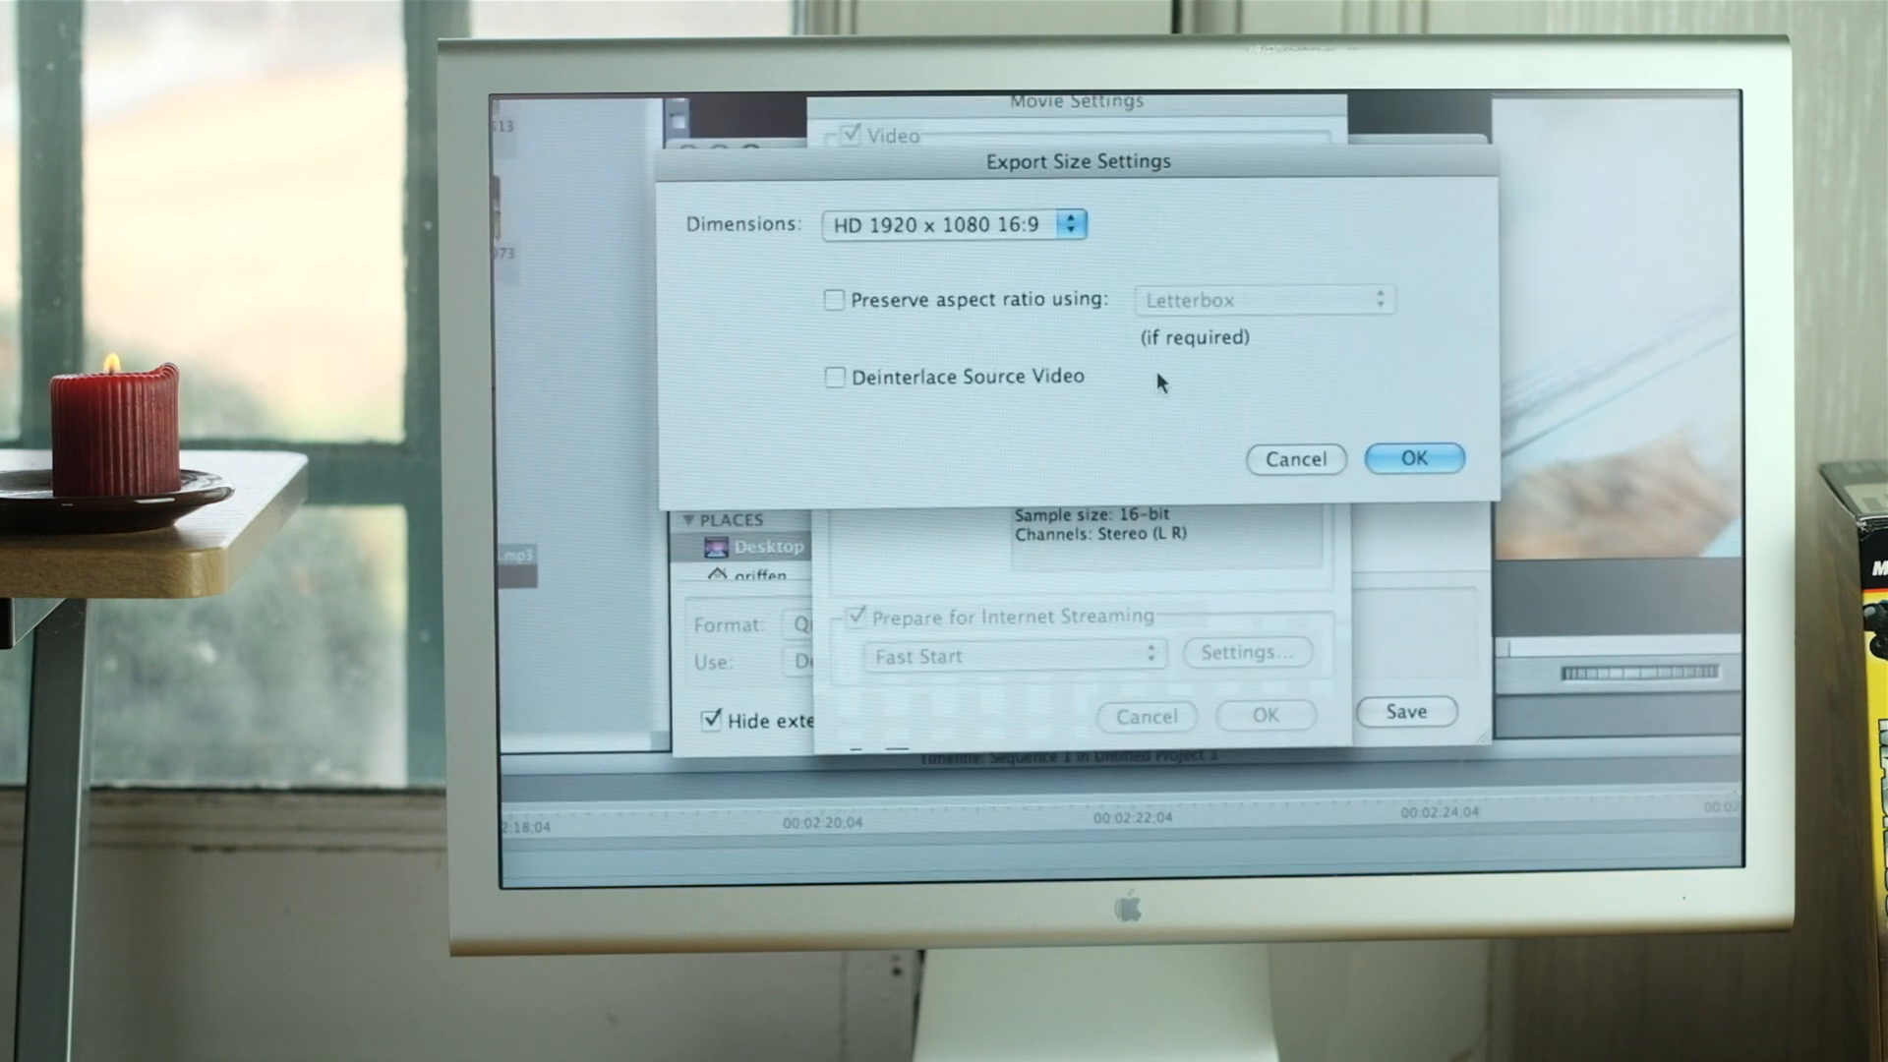
click(1413, 457)
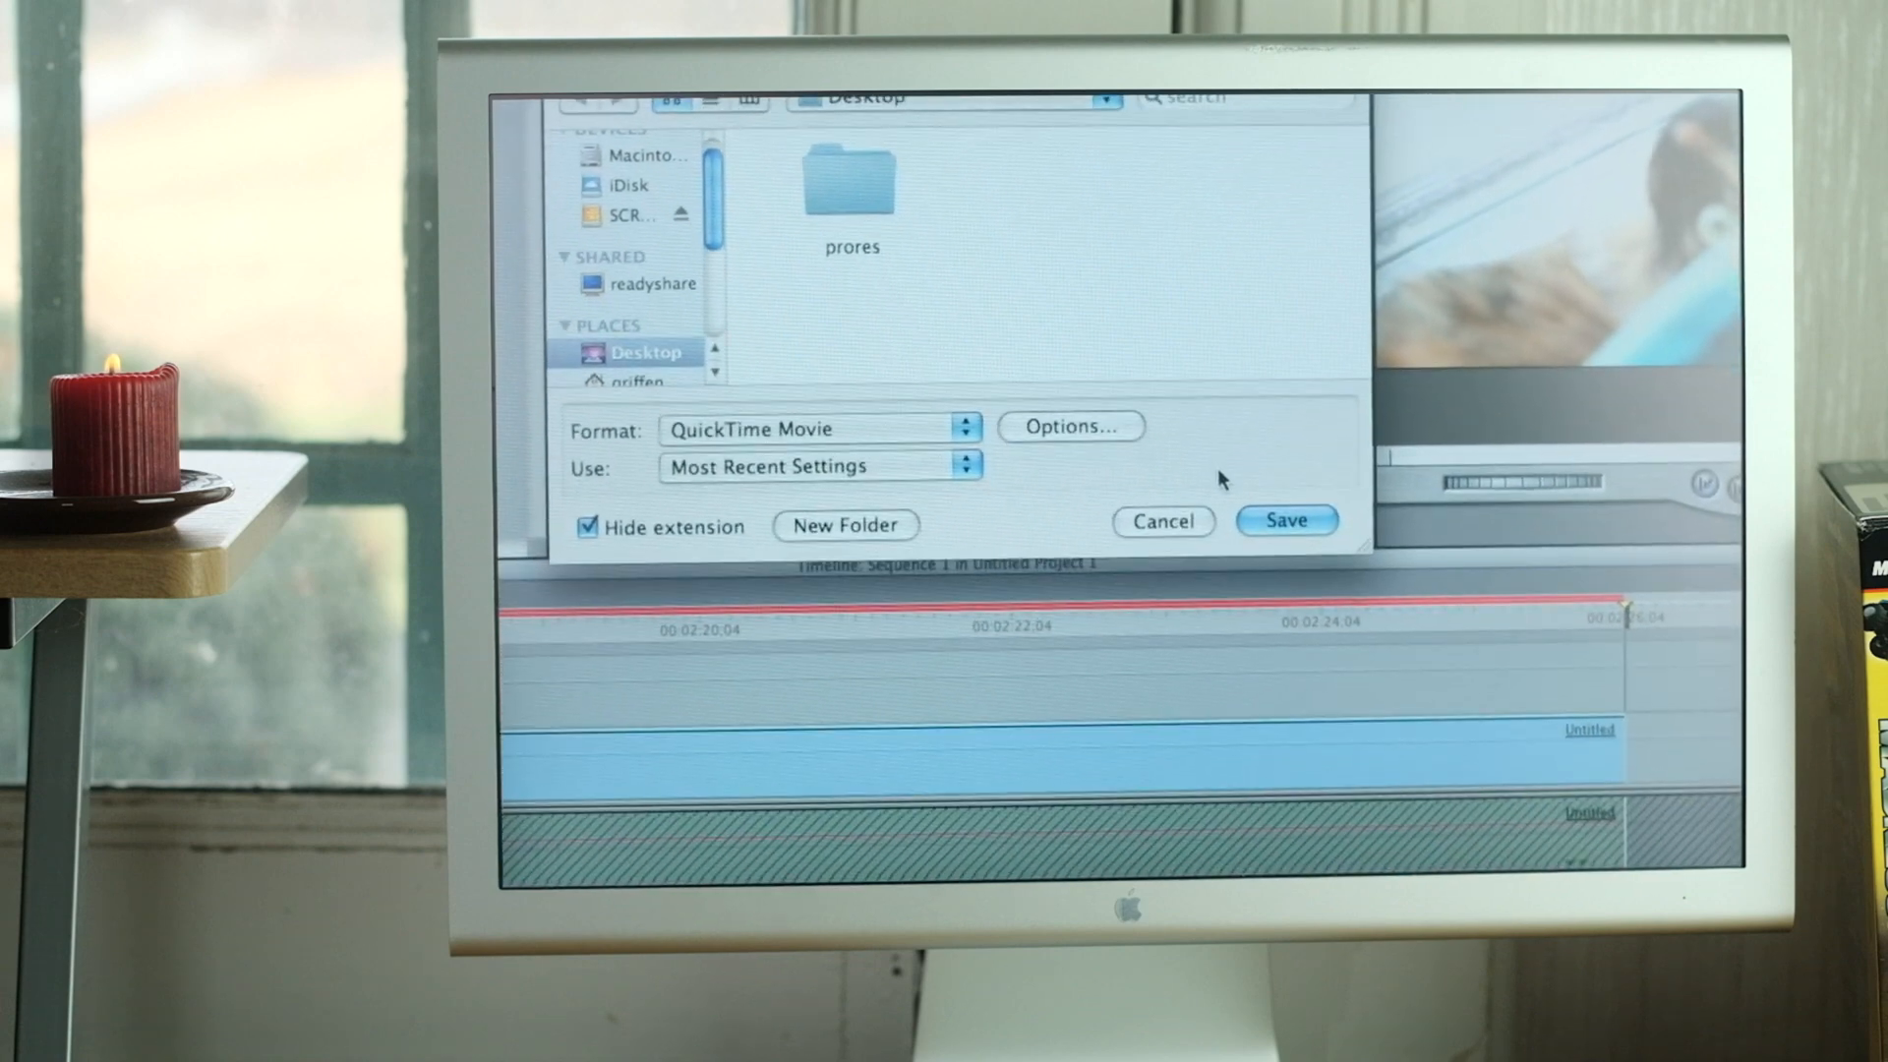
click(1286, 520)
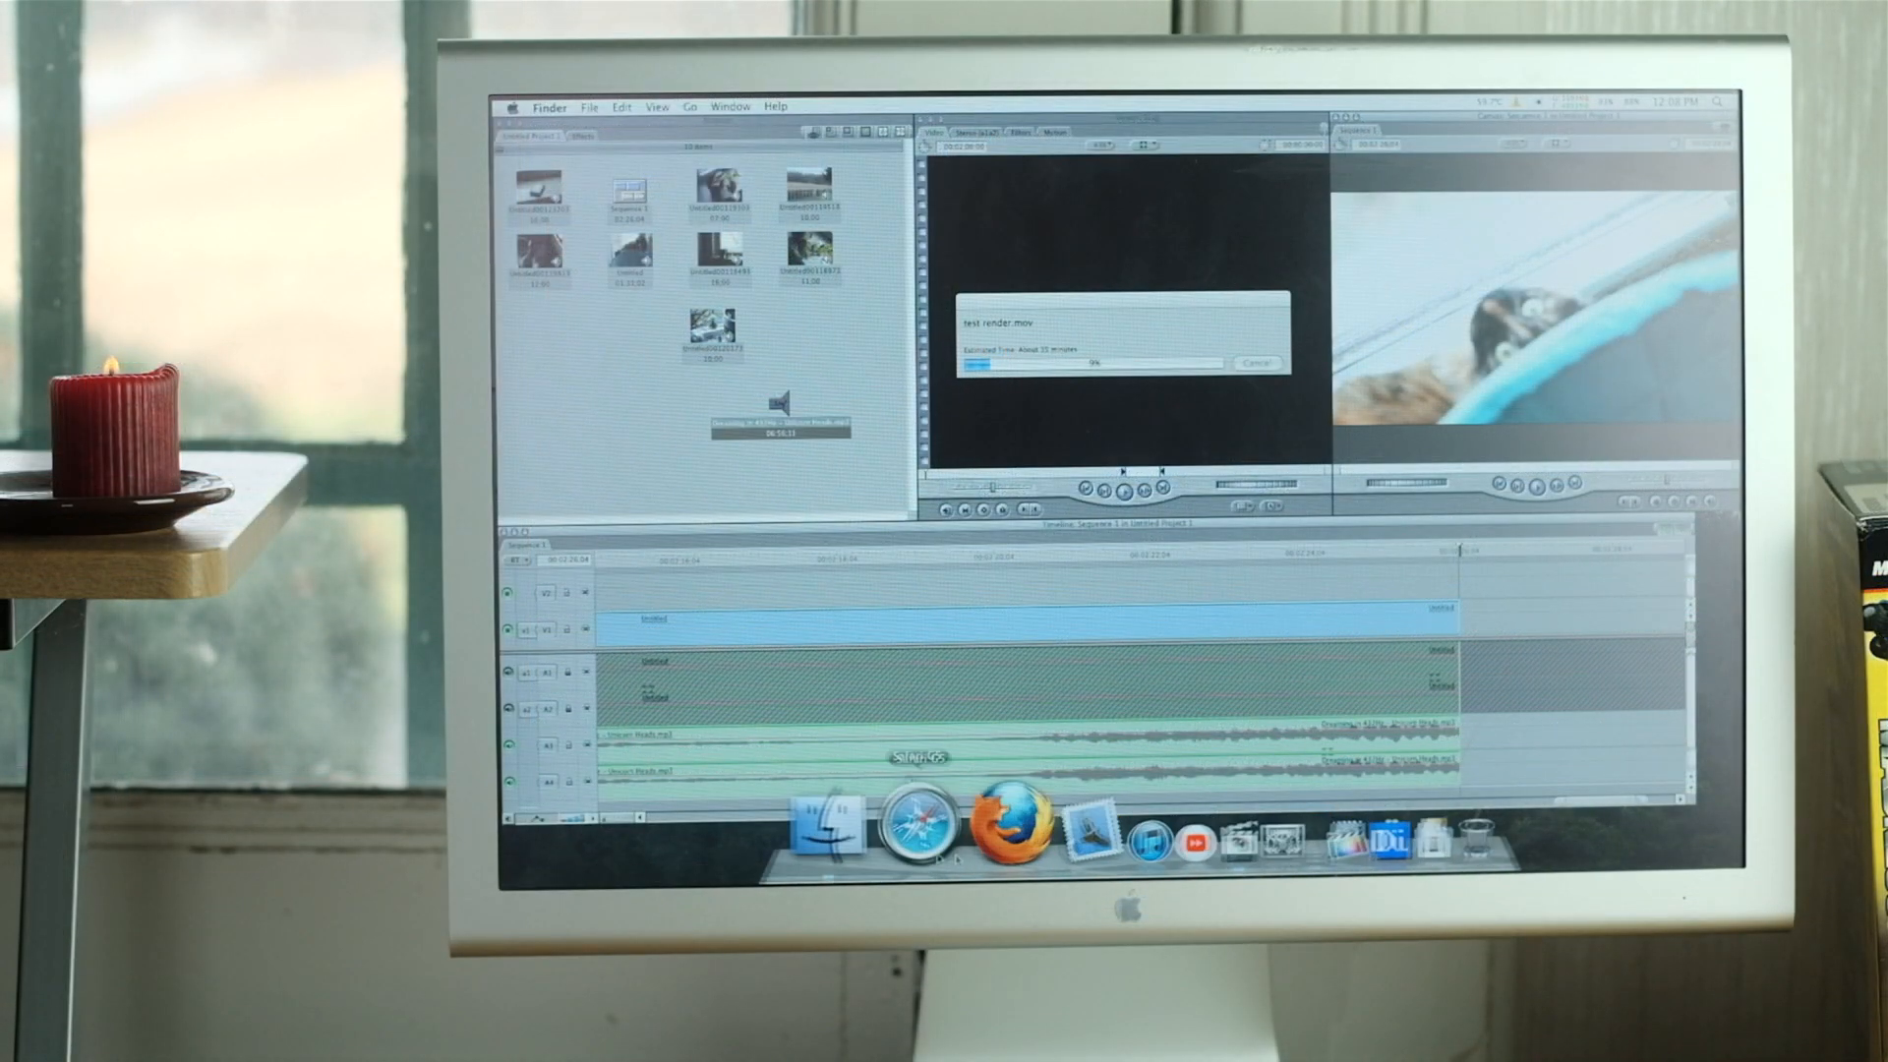
Hide Final Cut Express from its Dock icon menu while the export renders.
right_click(1131, 819)
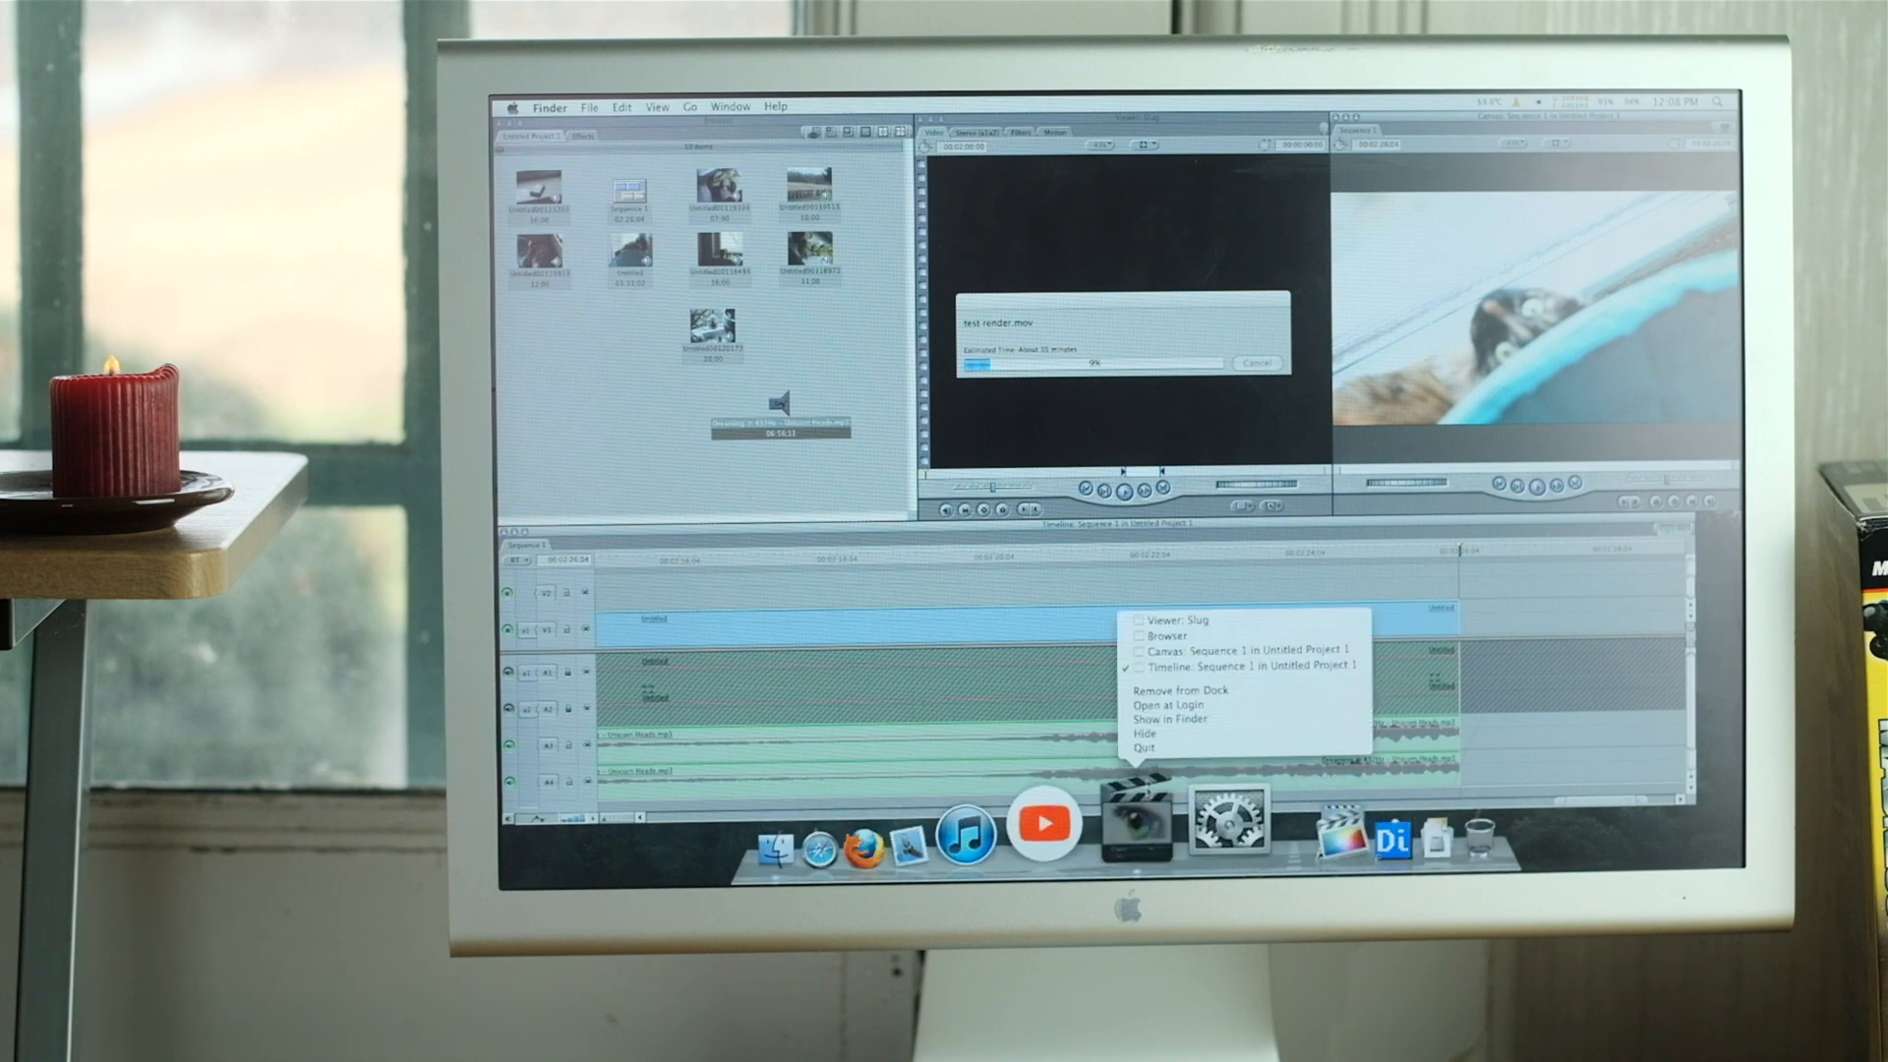
mouse_move(1144, 734)
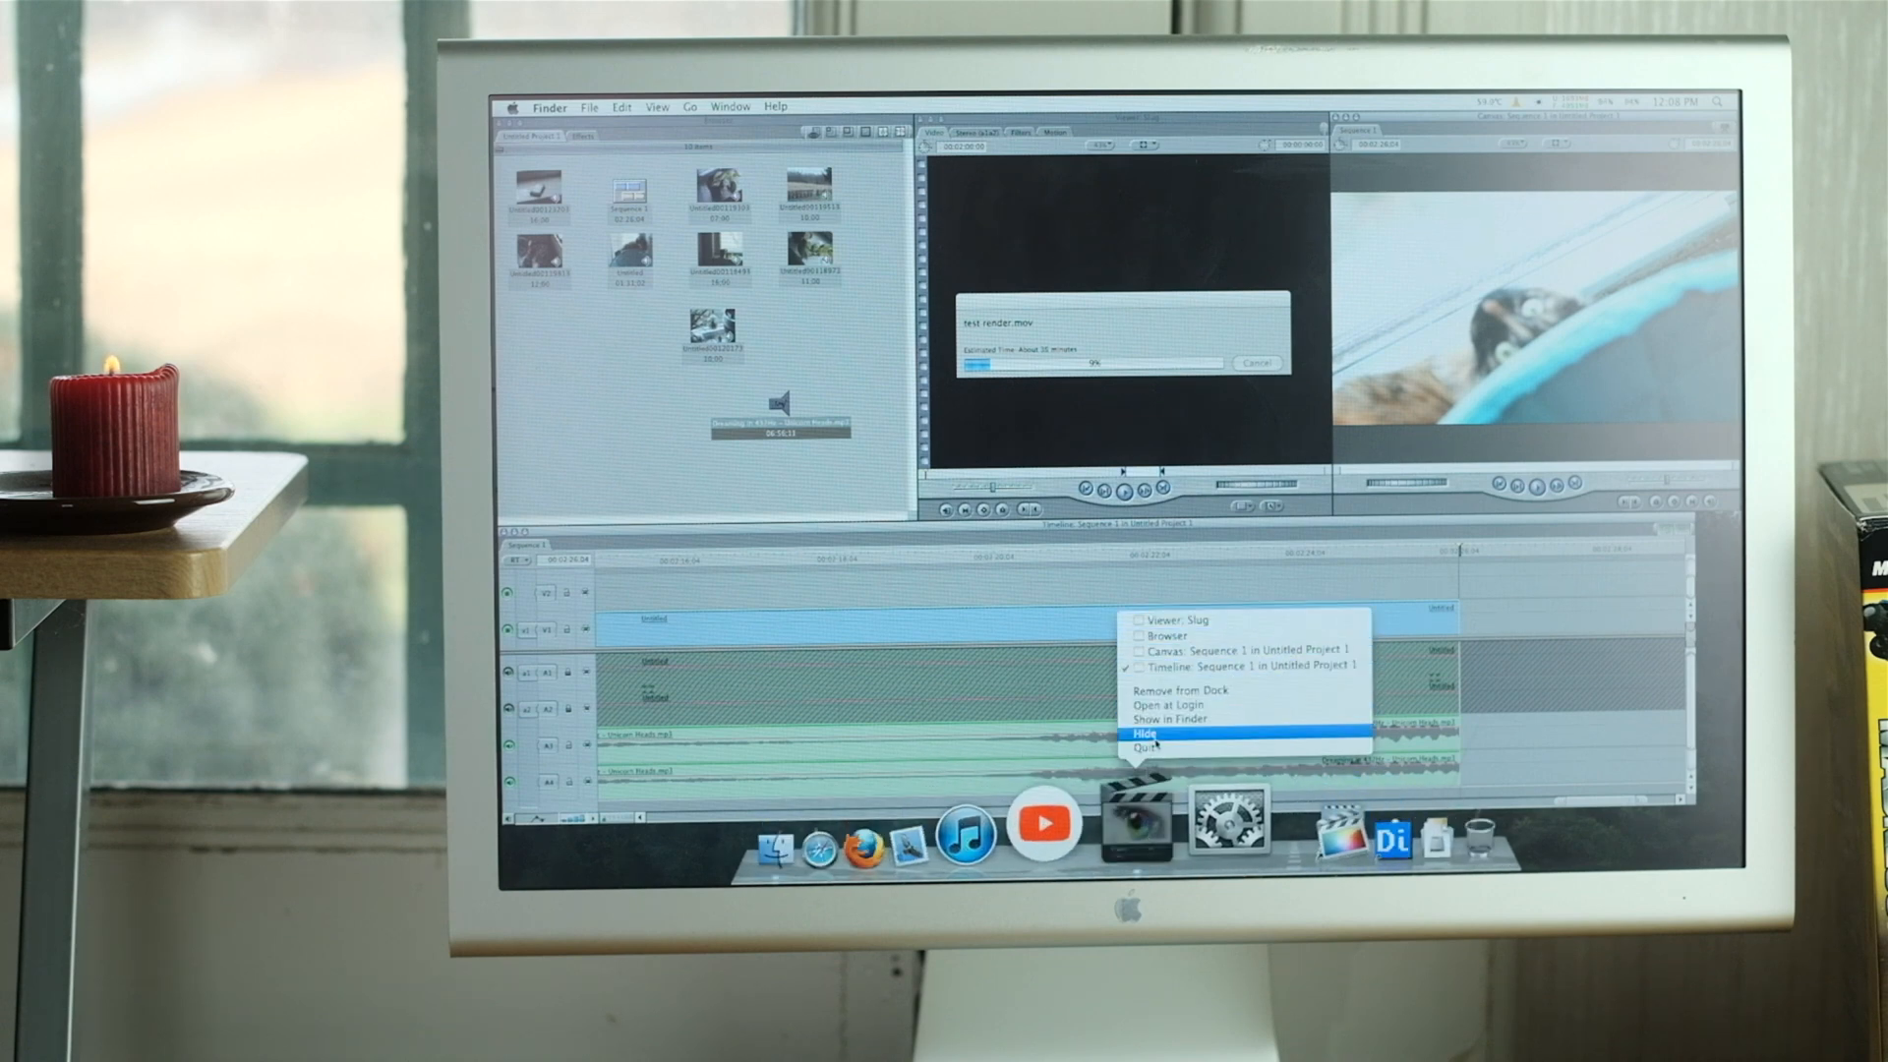
click(1153, 734)
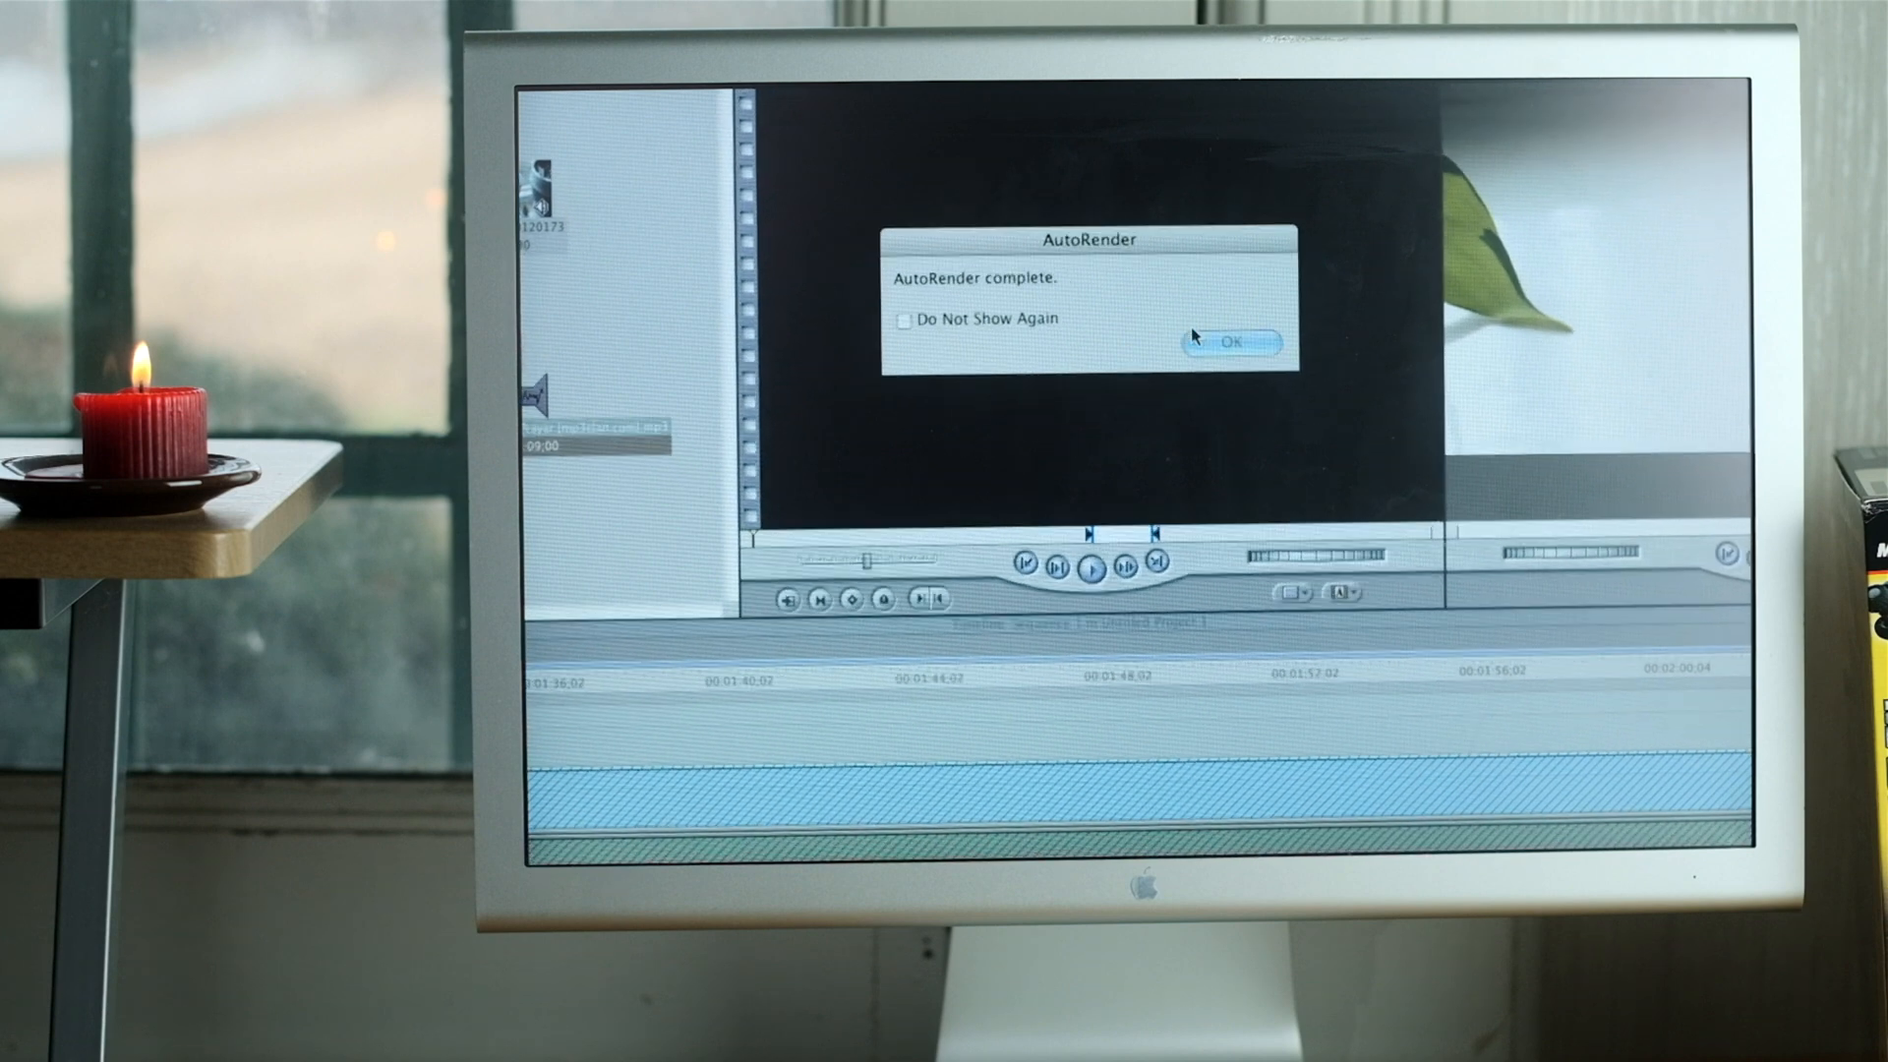
Dismiss the AutoRender complete alert, then quit and save Untitled Project 1.
click(1229, 343)
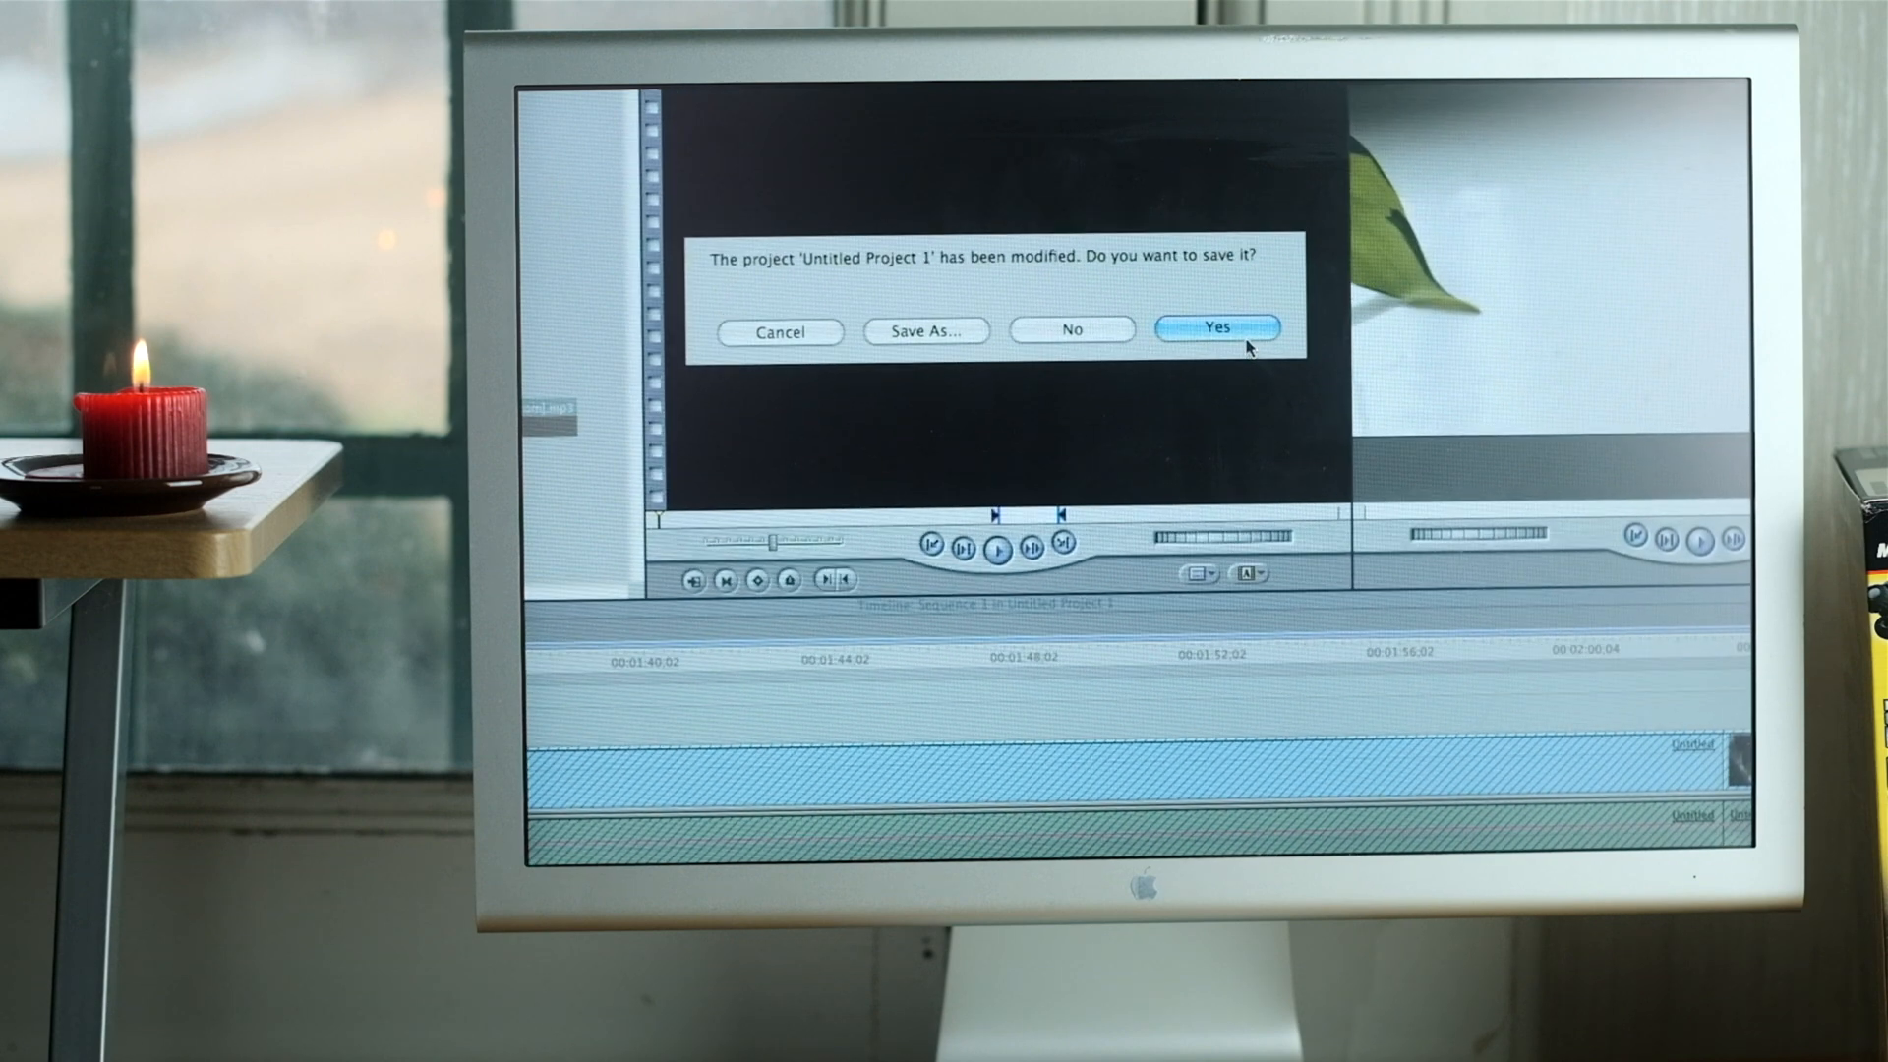
click(1217, 328)
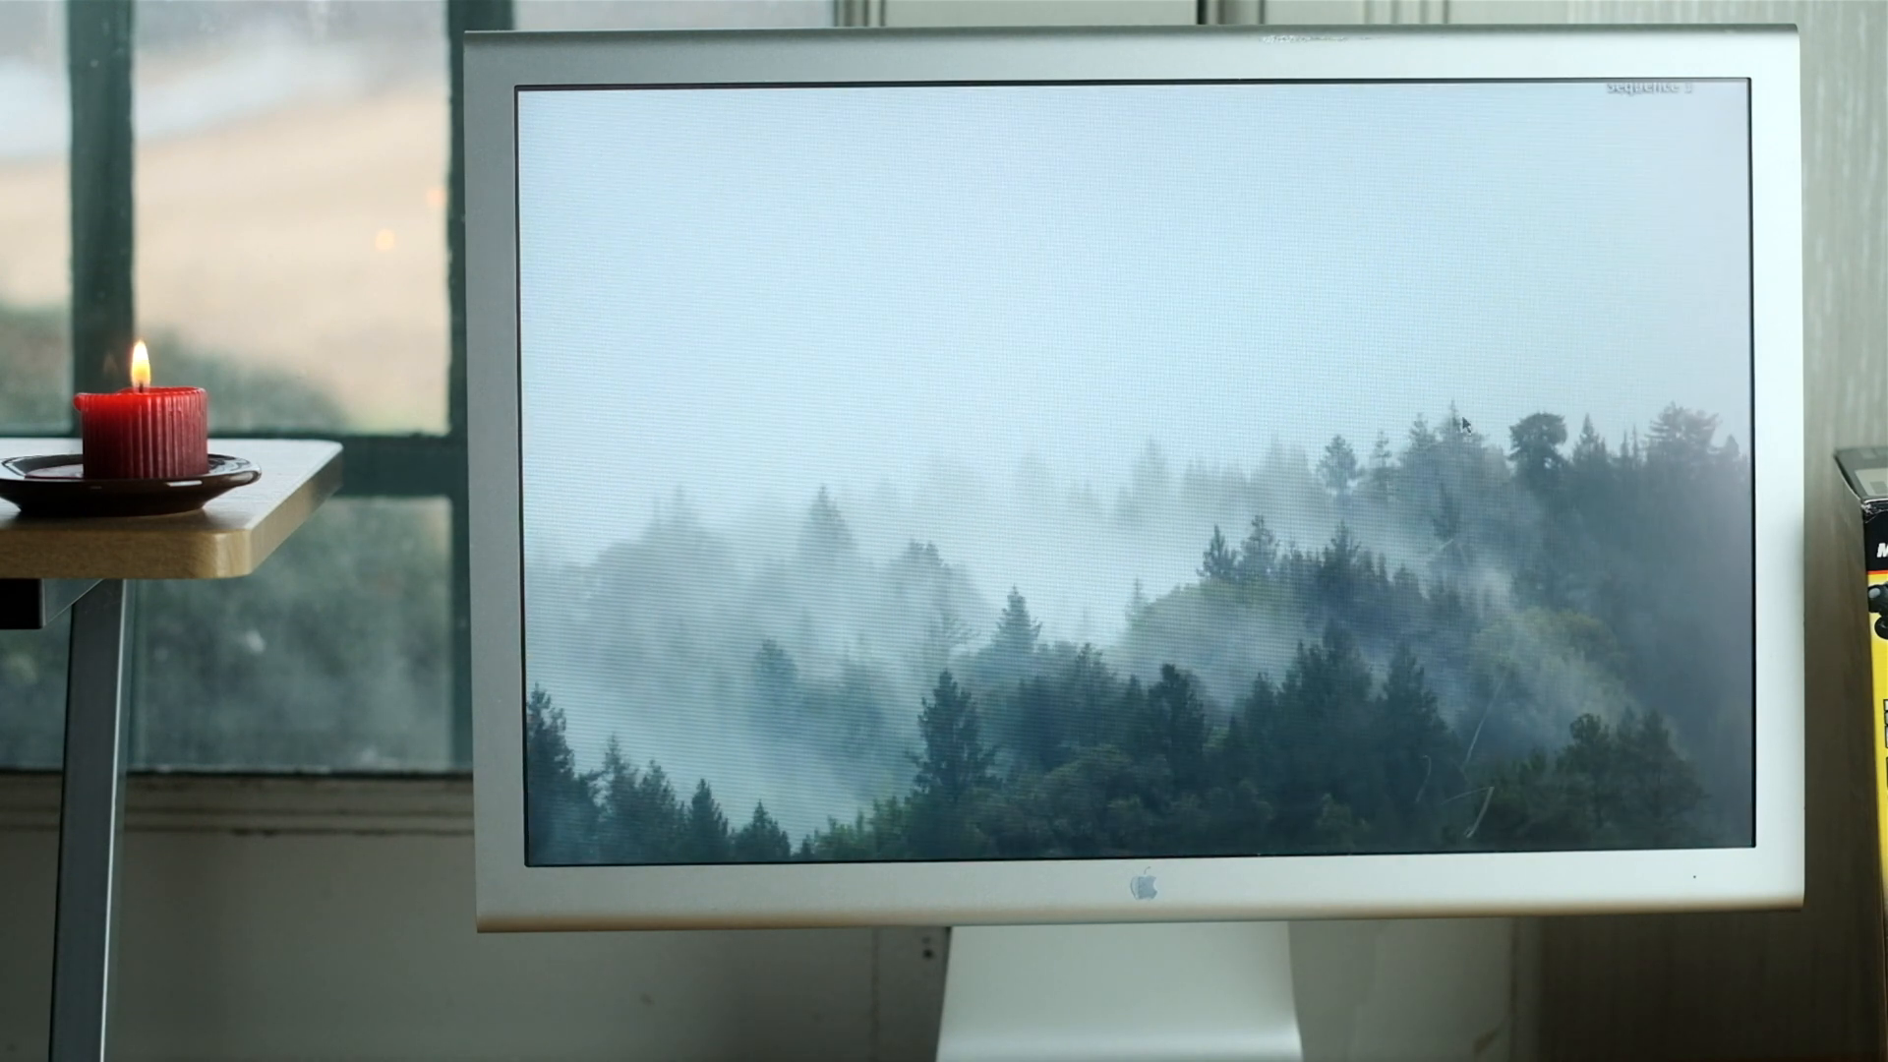